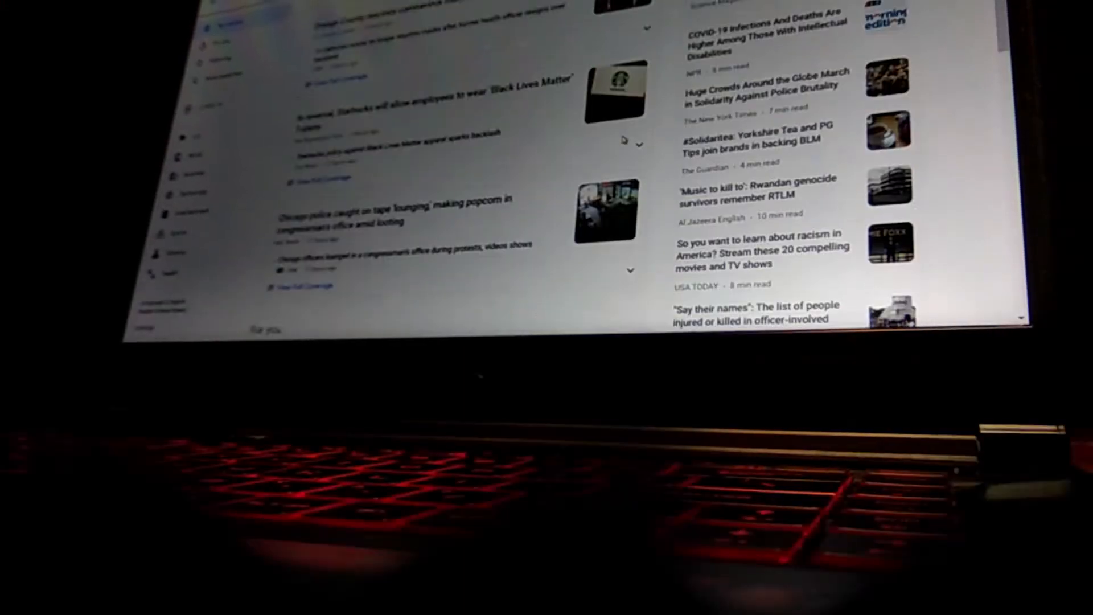
- Switch the Ranking dropdown from CPU (Single Core) to CPU, showing the i5-9300H's 1697 pts eighth
{"action": "scroll", "scroll_direction": "down", "scroll_amount": 3}
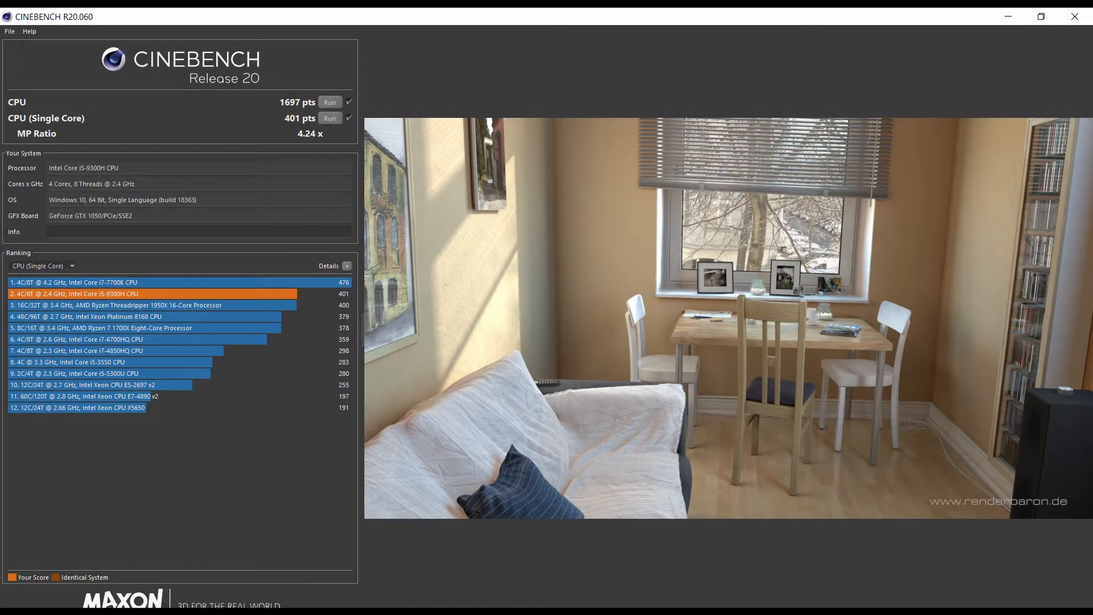
{"action": "left_click", "coordinate": [40, 266]}
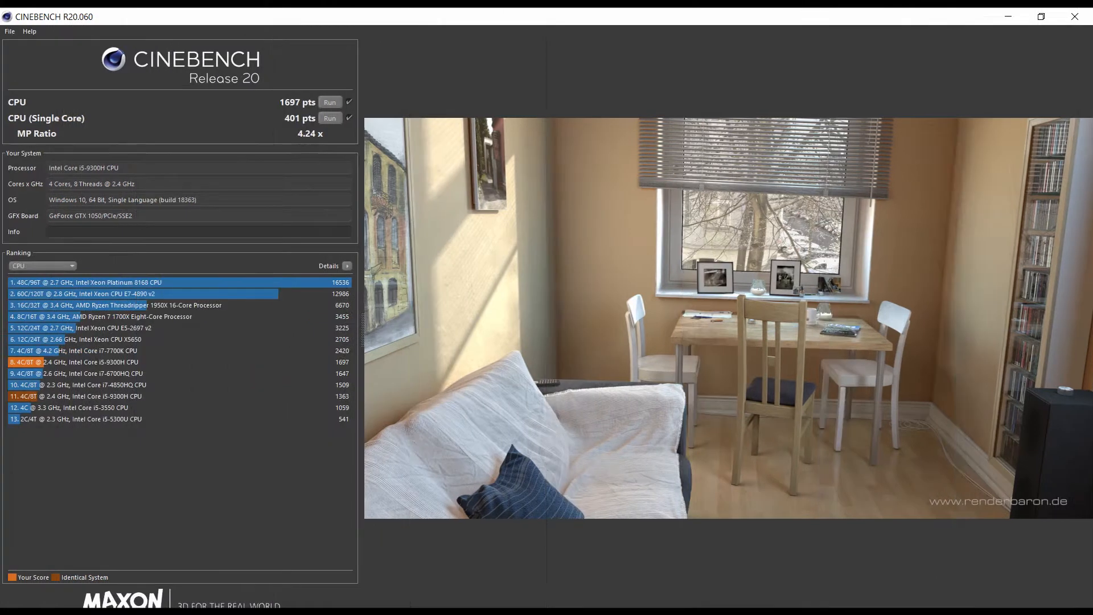